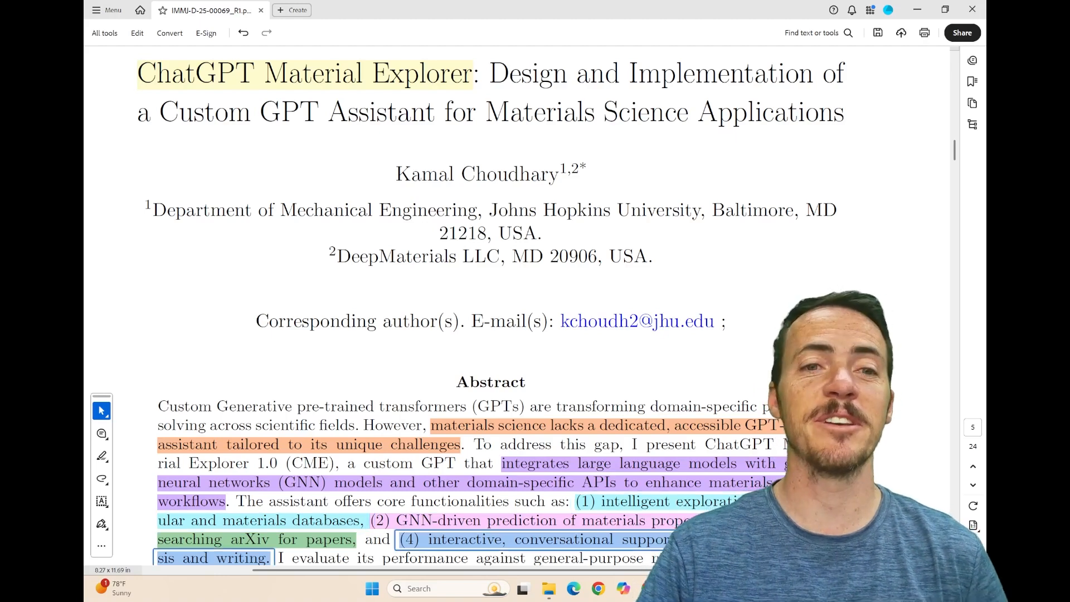
# Scroll the paper down from its title until the full Material Explorer abstract is visible.
pyautogui.scroll(-3)
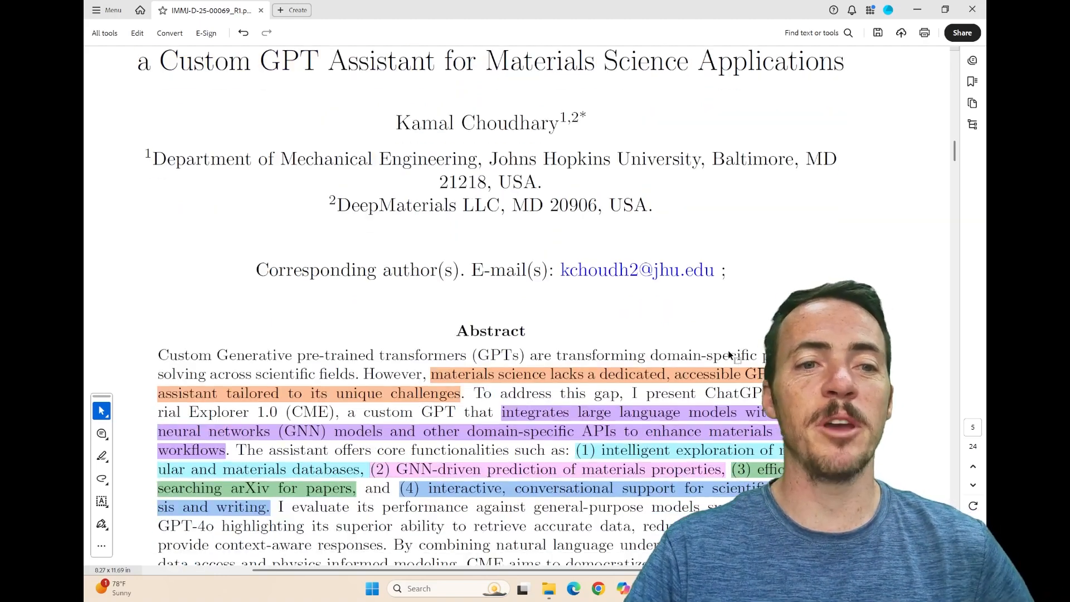
pyautogui.scroll(-3)
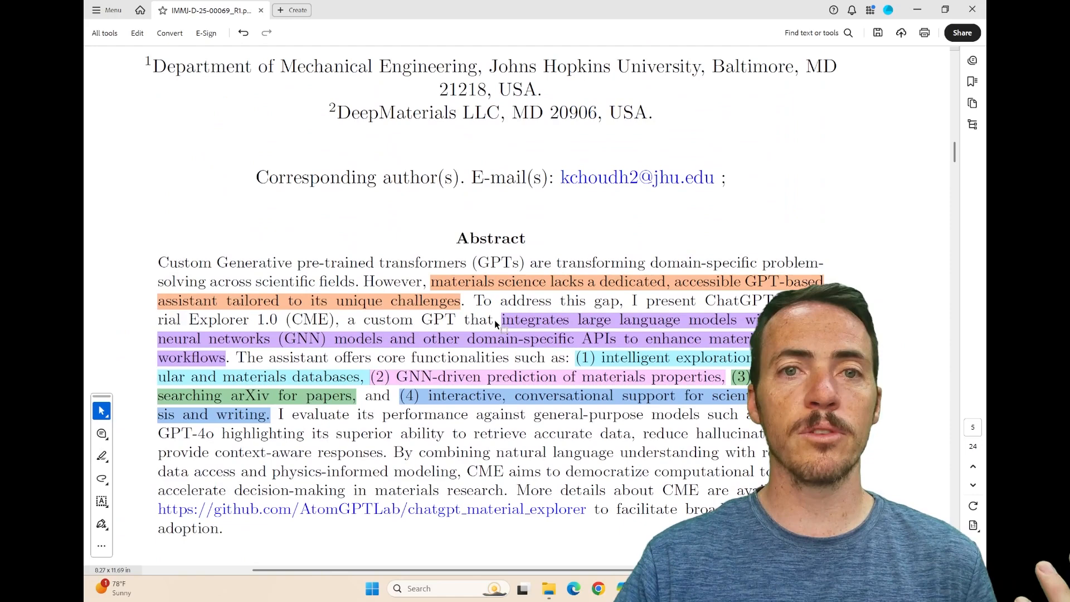
# Scroll the paper down past the abstract to the Introduction section.
pyautogui.scroll(-3)
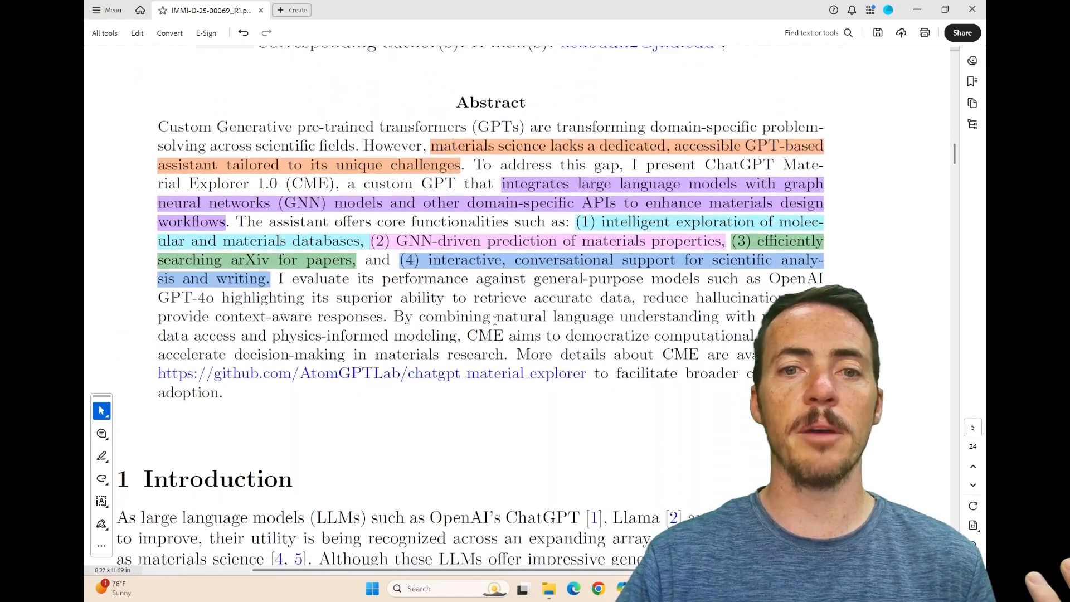
pyautogui.scroll(-3)
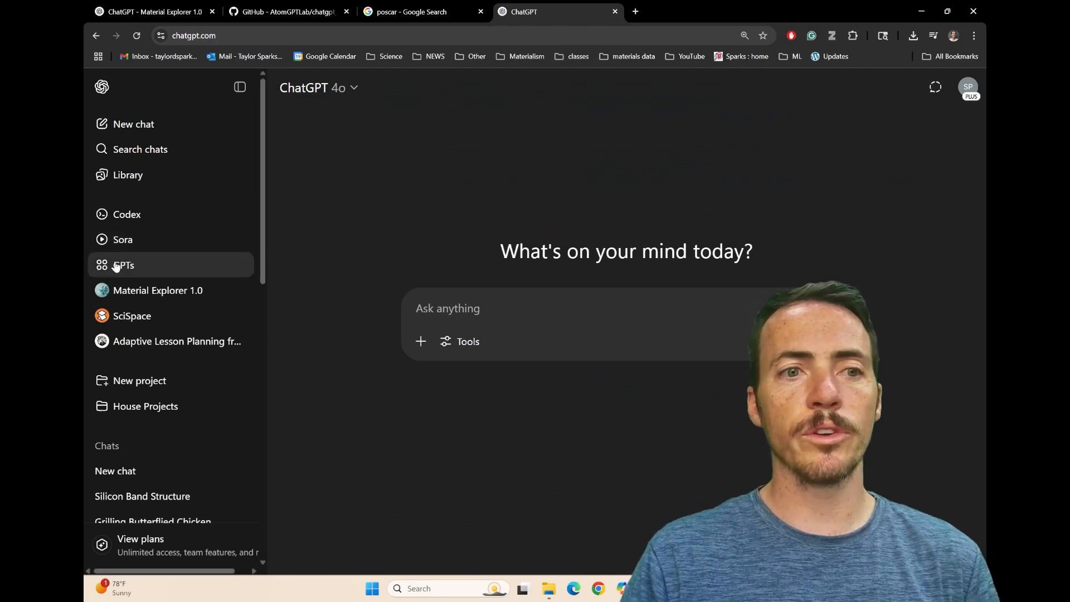
# Search the GPT catalogue for 'material expl' and open the Material Explorer 1.0 details card.
pyautogui.click(123, 265)
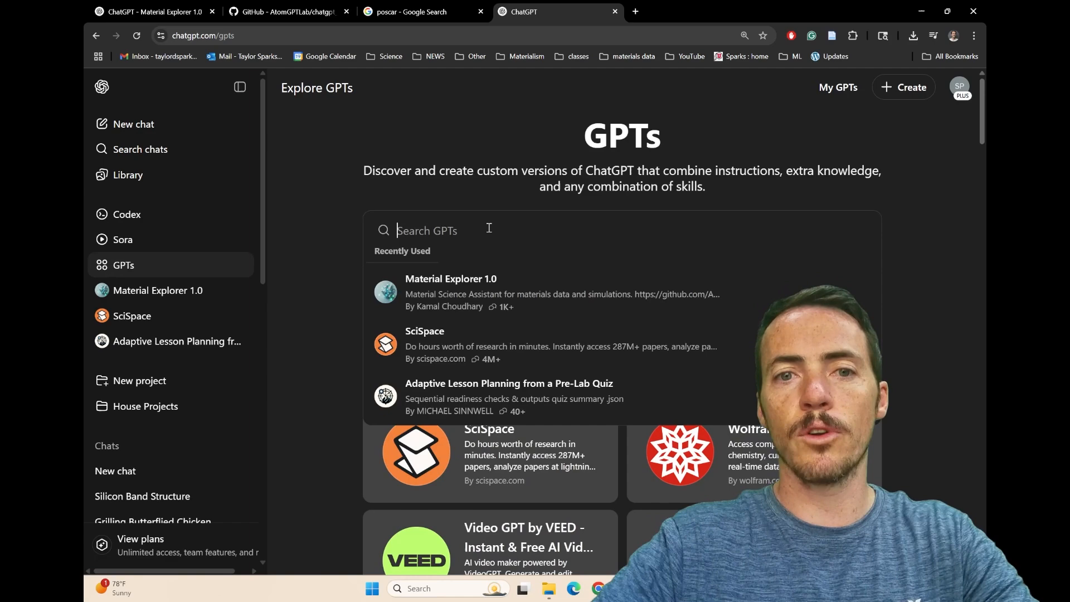
pyautogui.write('material explorer')
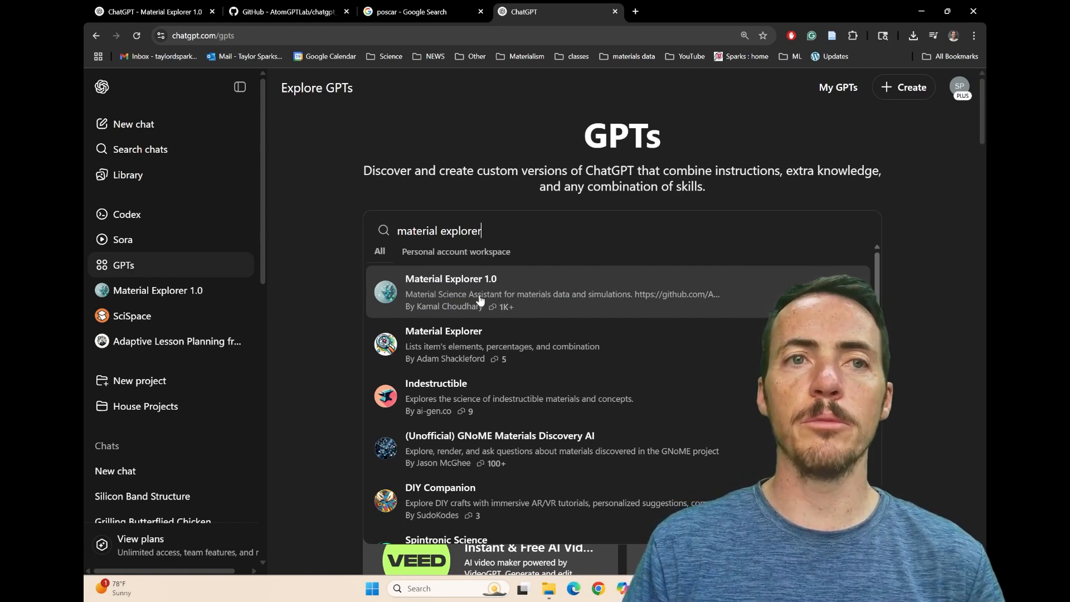
pyautogui.click(478, 292)
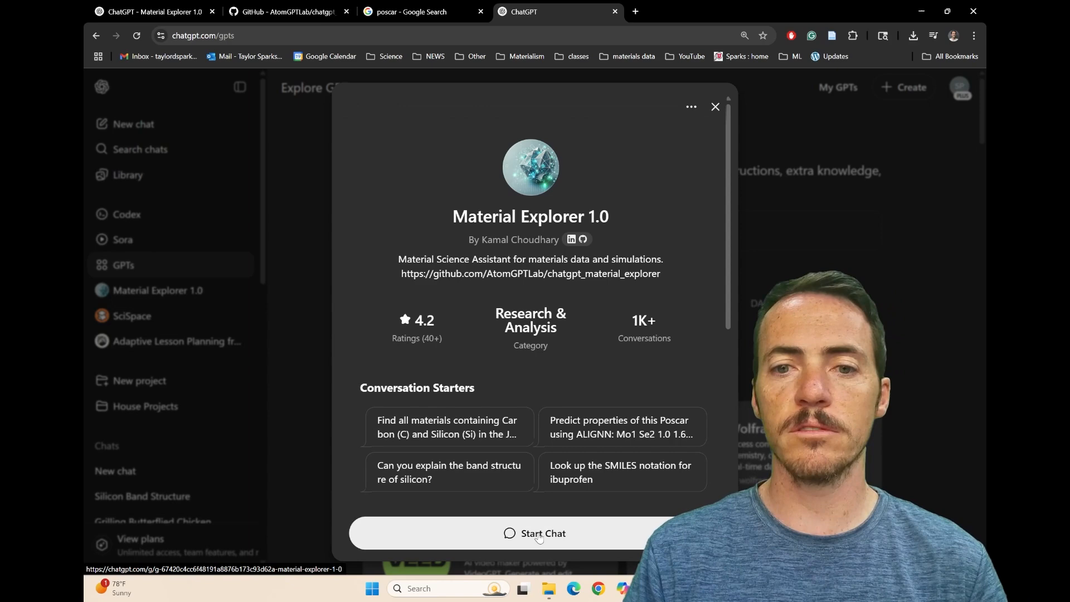
# Start a Material Explorer chat asking for ibuprofen's SMILES and allow access to cactus.nci.nih.gov.
pyautogui.click(533, 533)
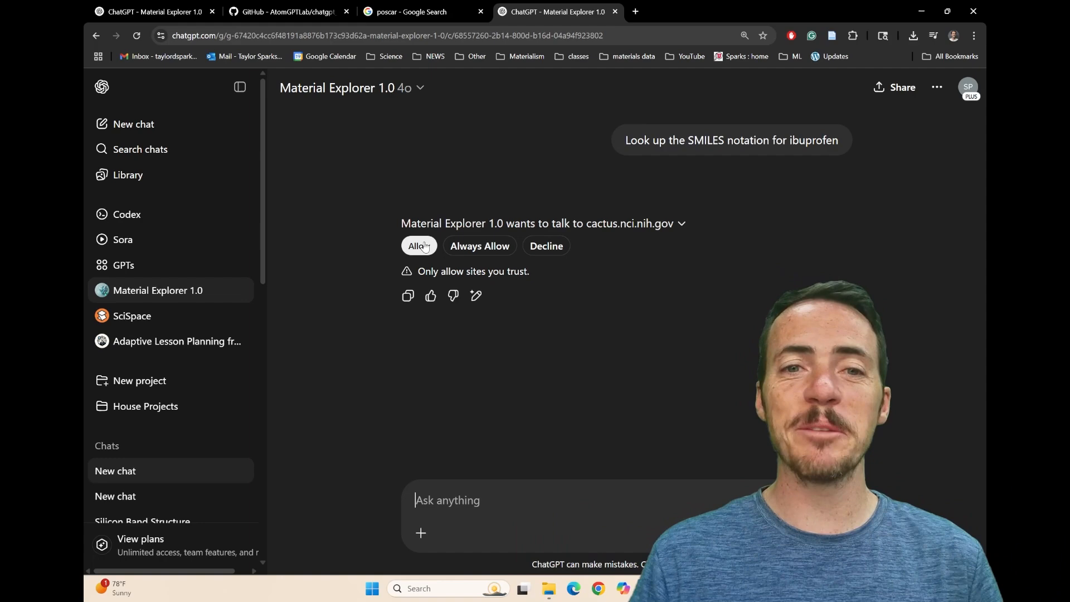
pyautogui.click(417, 245)
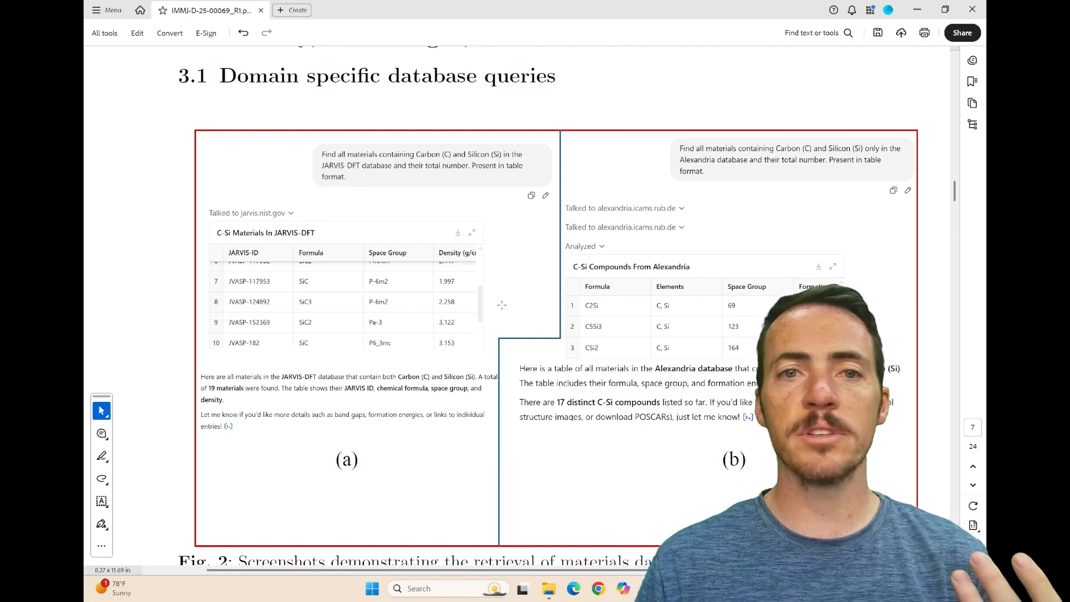
# Scroll the paper down past Fig. 2 until Table 1 comparing GPT-4o, ChemCrow and Material Explorer appears.
pyautogui.scroll(-3)
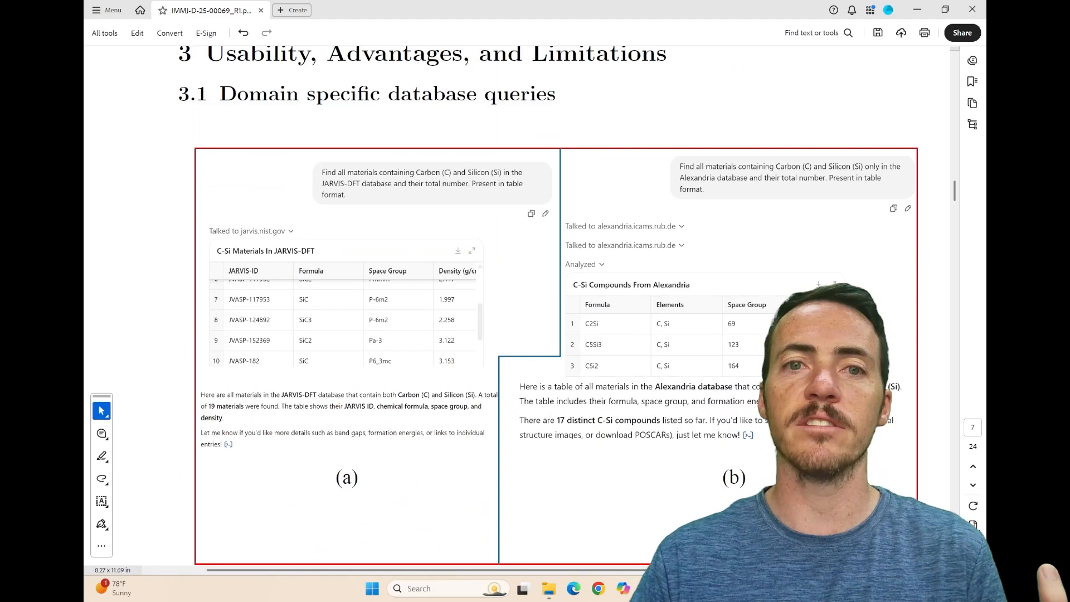
pyautogui.scroll(-3)
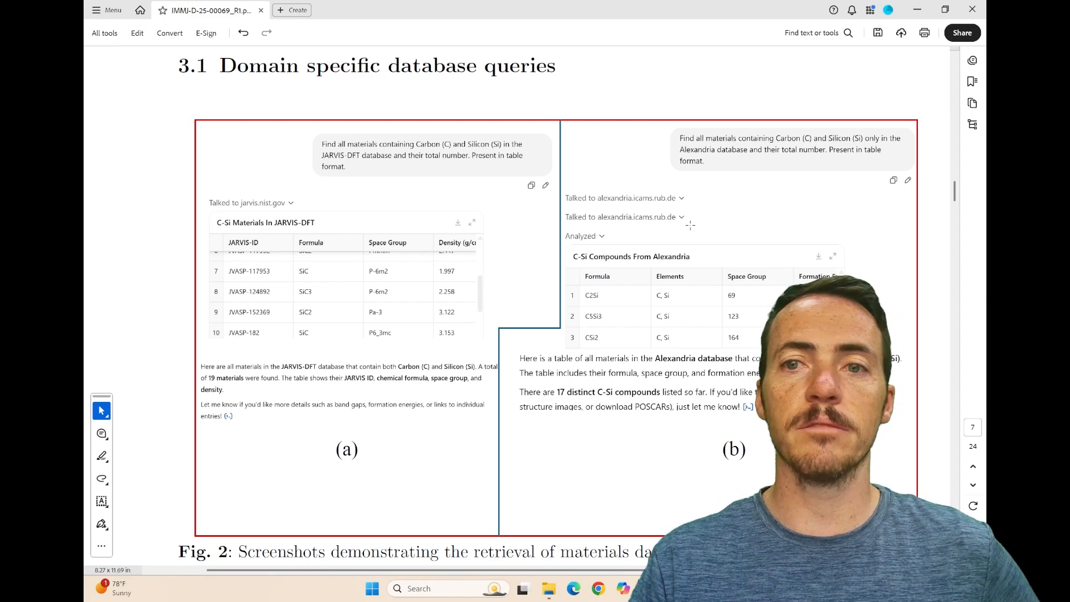
pyautogui.scroll(-3)
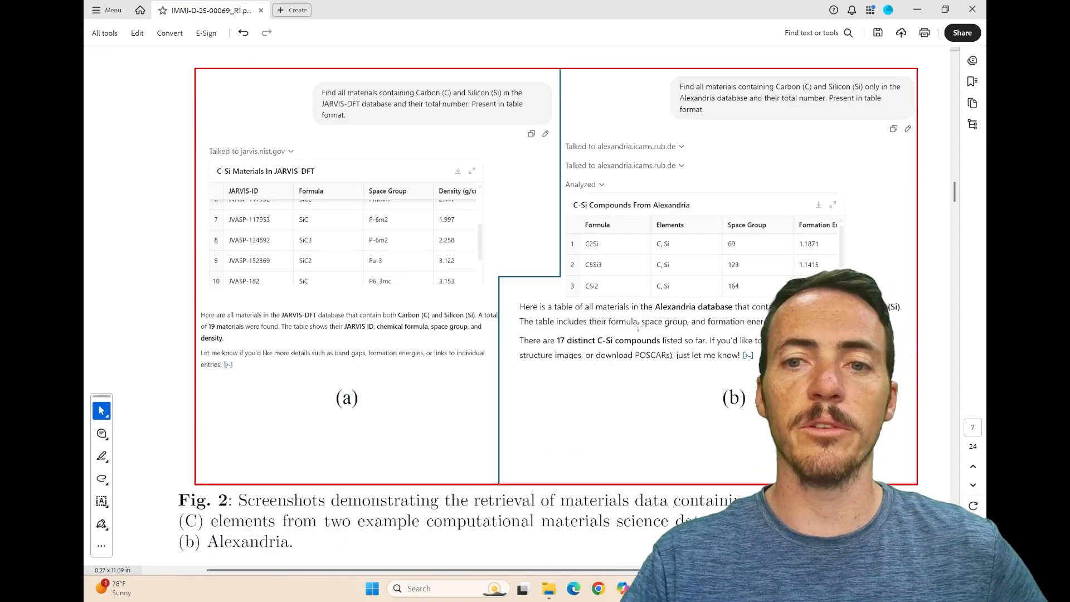
pyautogui.scroll(-3)
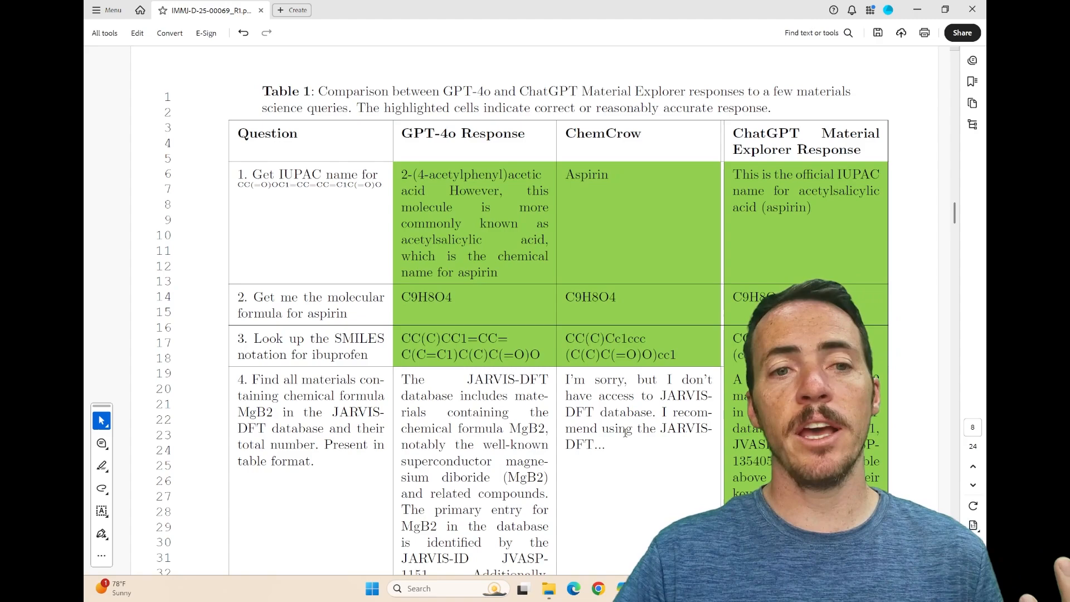
# Scroll through Table 1 rows down to question 5, the ALIGNN predictions for the MoSe2 POSCAR.
pyautogui.scroll(-3)
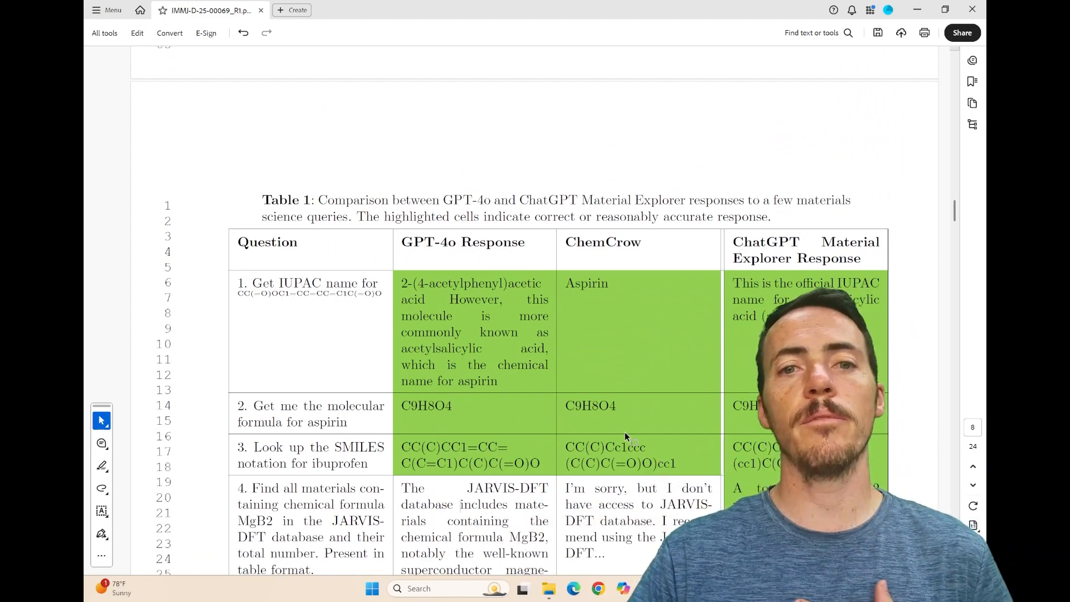
pyautogui.scroll(-3)
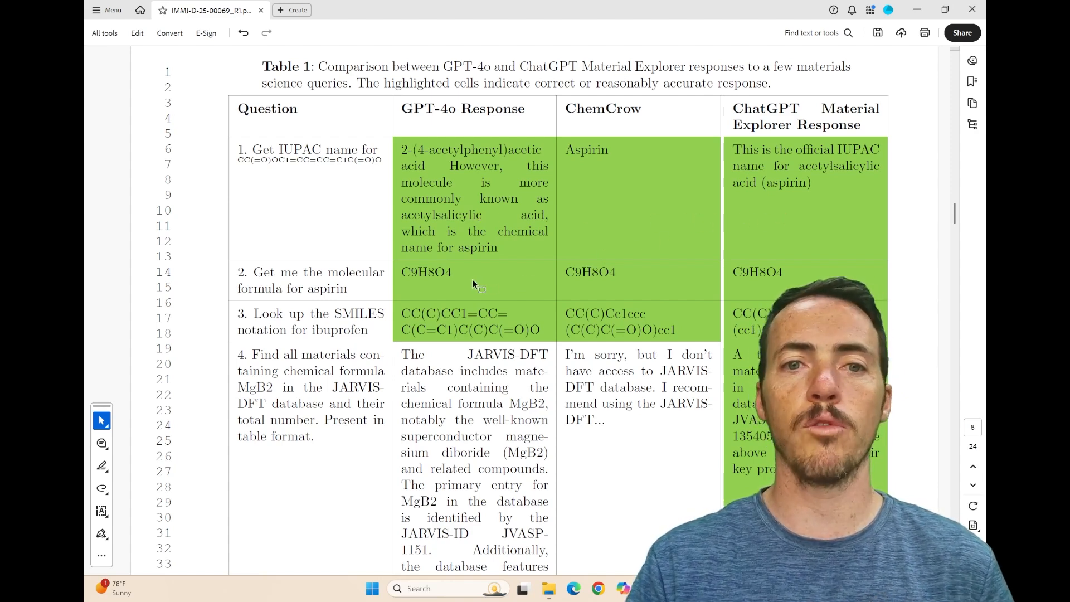
pyautogui.scroll(-3)
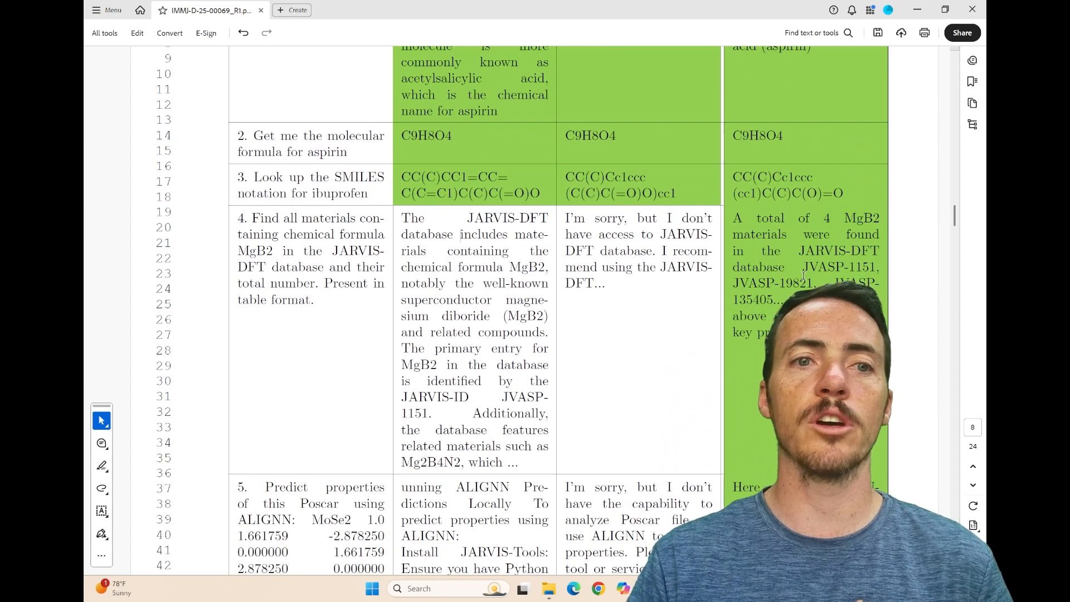
pyautogui.scroll(-3)
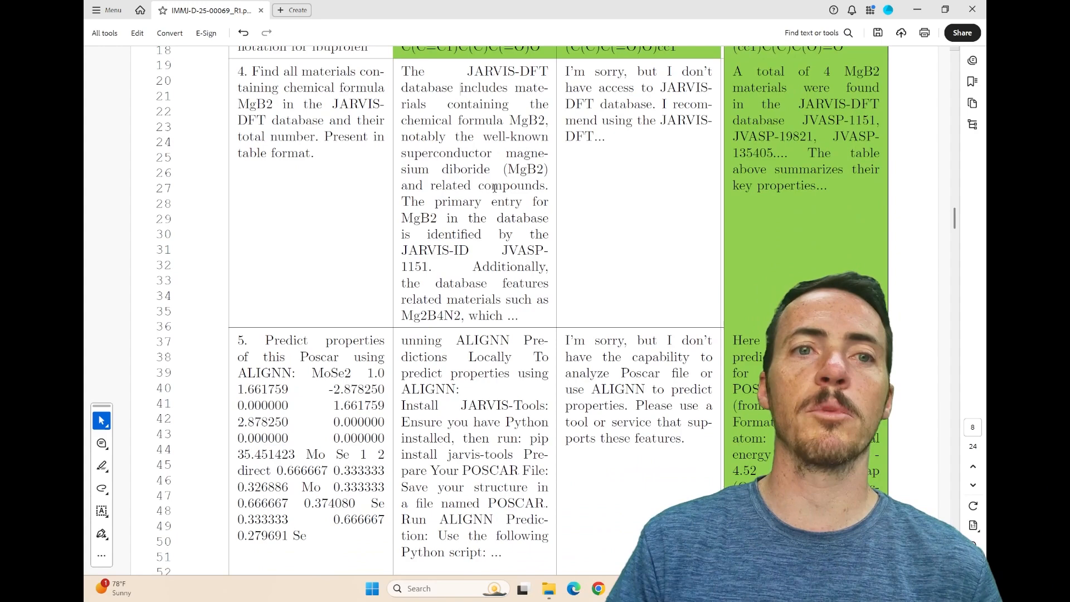
pyautogui.scroll(-3)
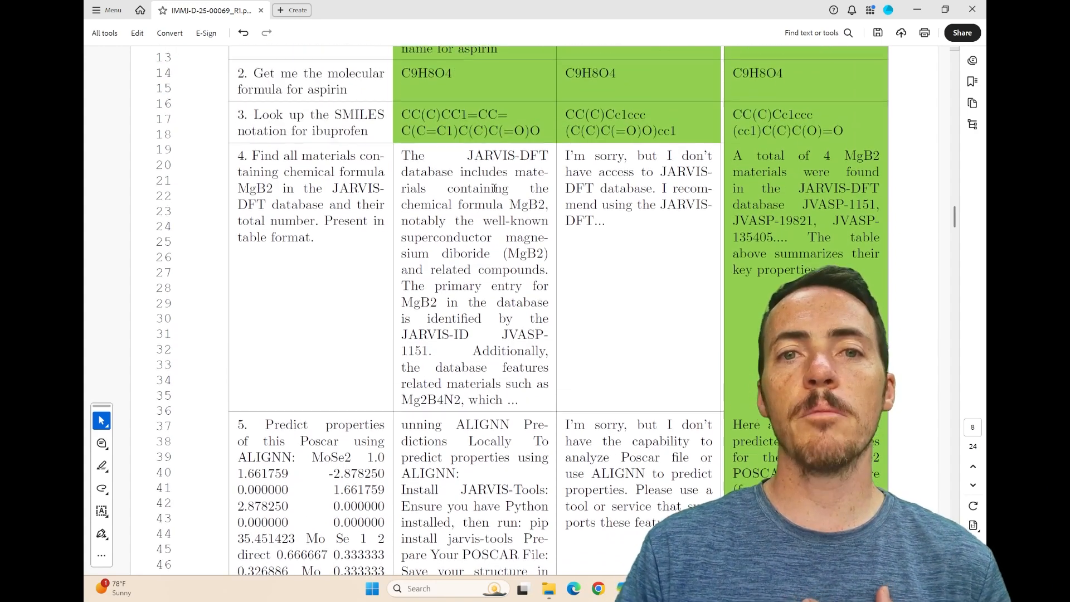
pyautogui.scroll(-3)
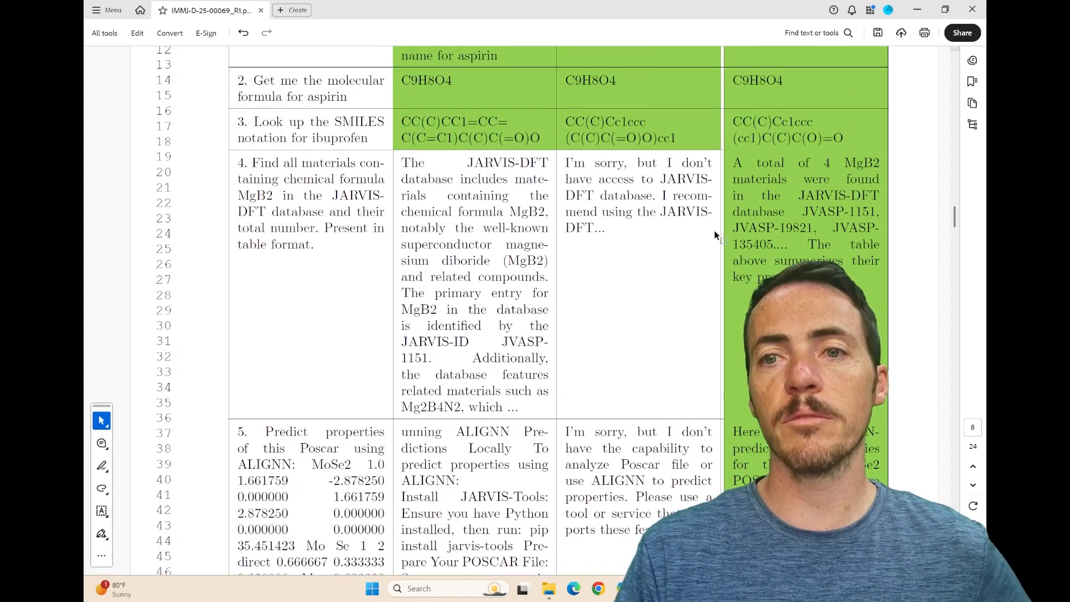
pyautogui.scroll(-3)
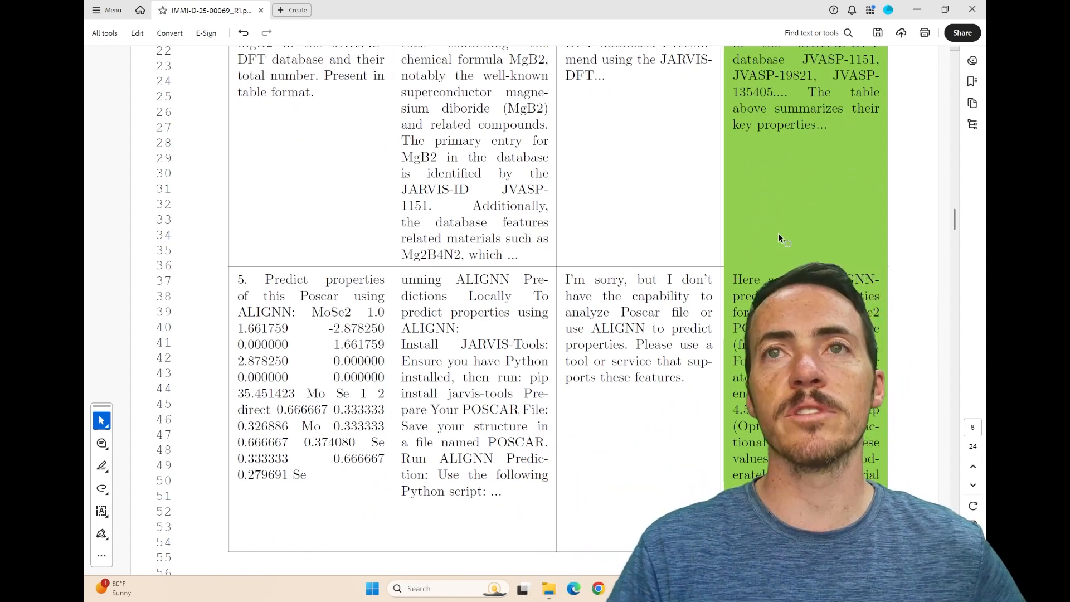
pyautogui.scroll(-3)
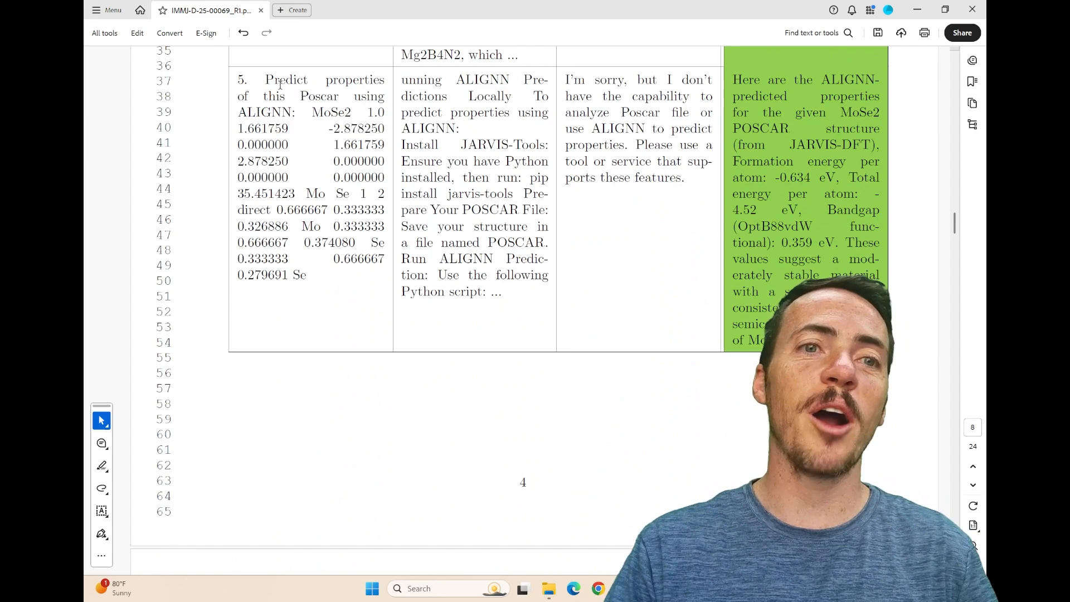
# Scroll past Table 1 questions 6–8 until section 3.2, Domain specific AI models, is in view.
pyautogui.moveTo(265, 79); pyautogui.dragTo(322, 112)
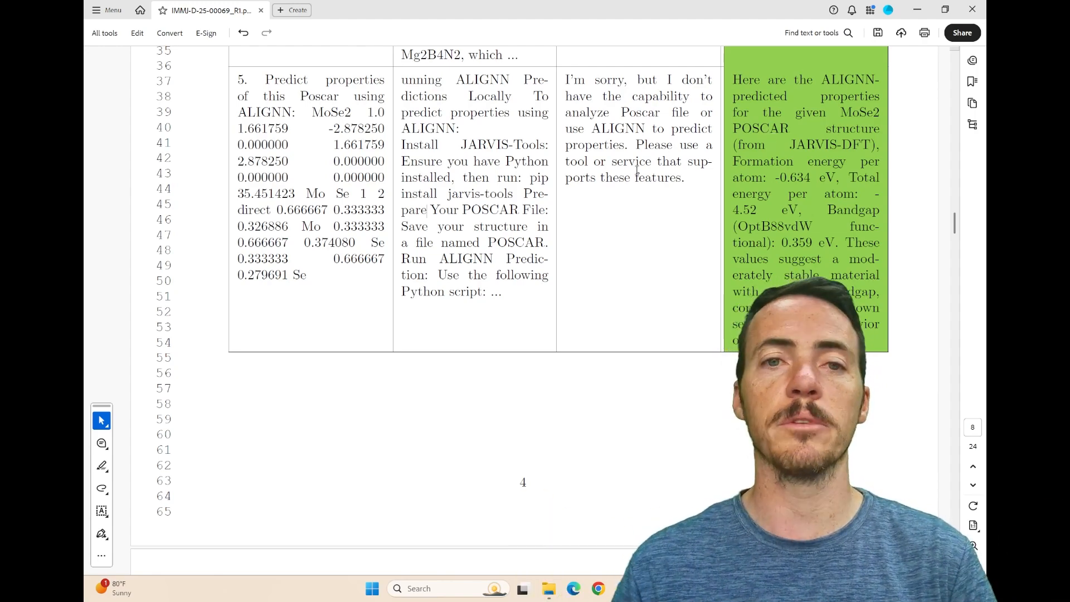
pyautogui.scroll(-3)
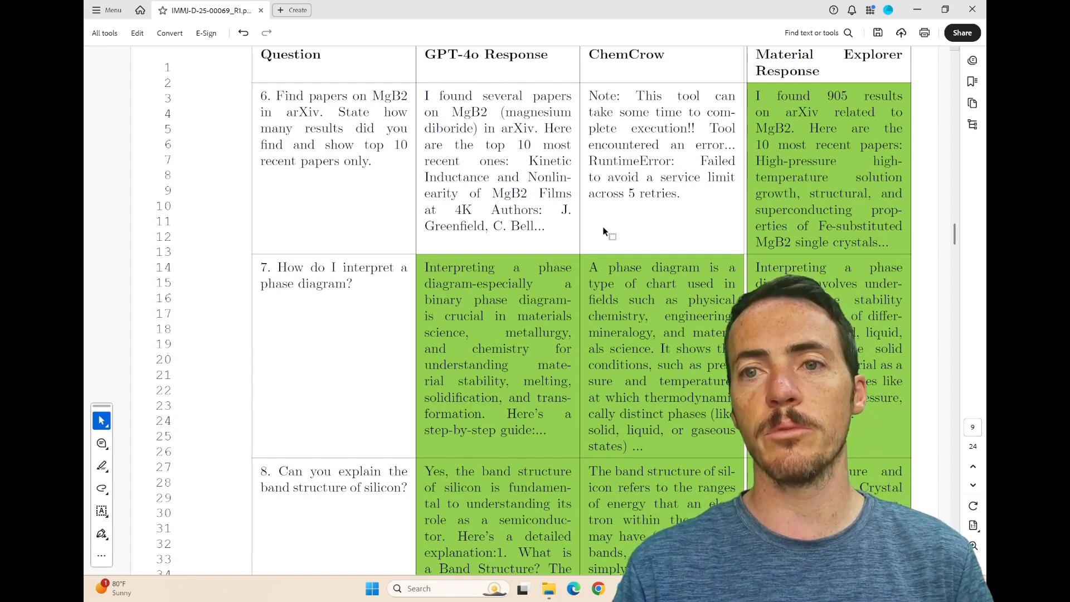
pyautogui.scroll(-3)
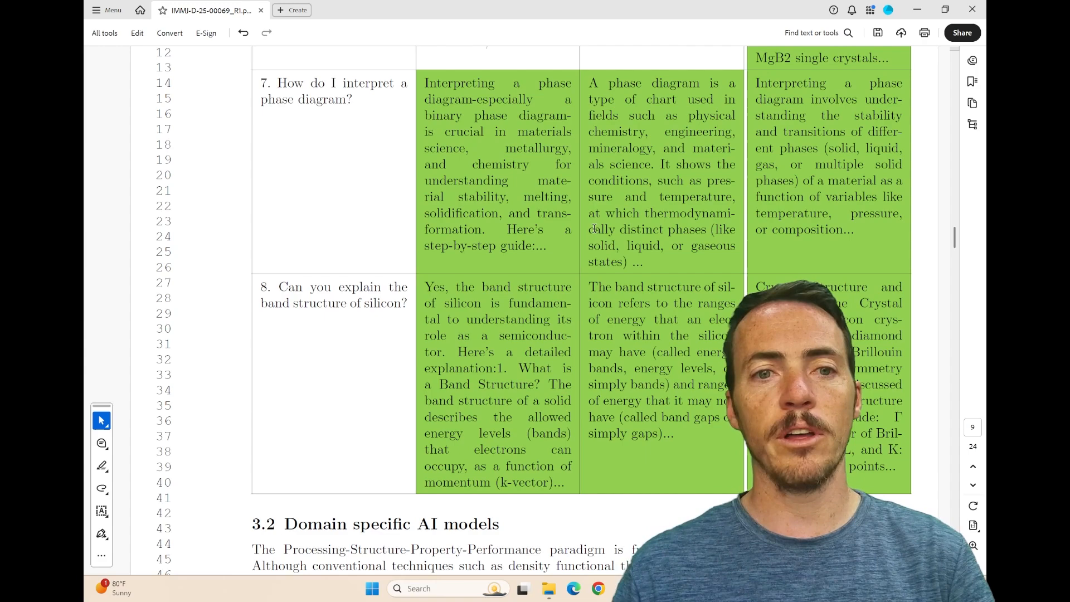
pyautogui.scroll(-3)
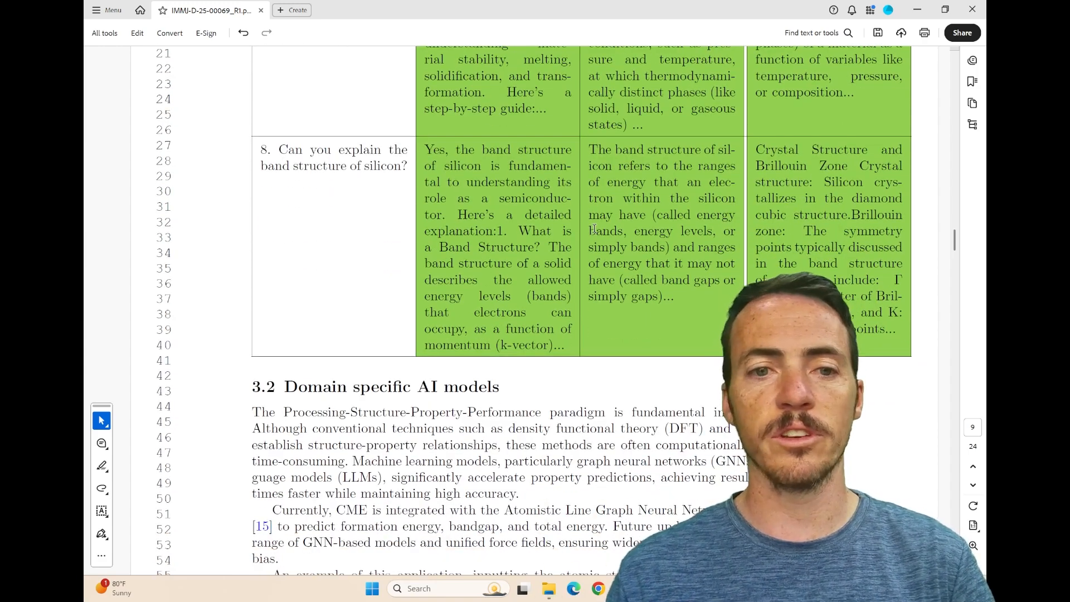
pyautogui.scroll(-3)
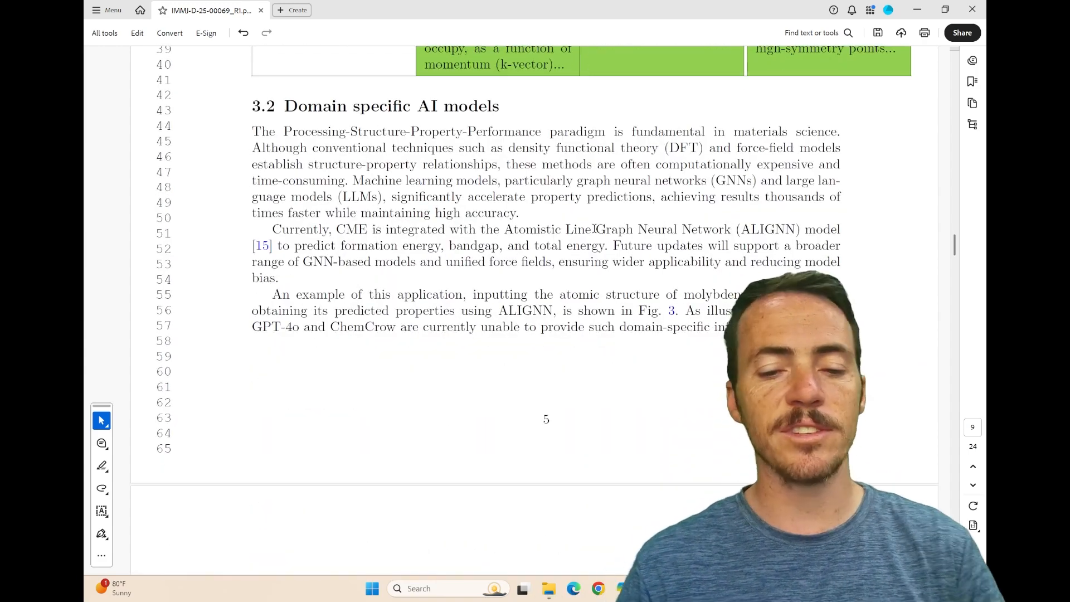